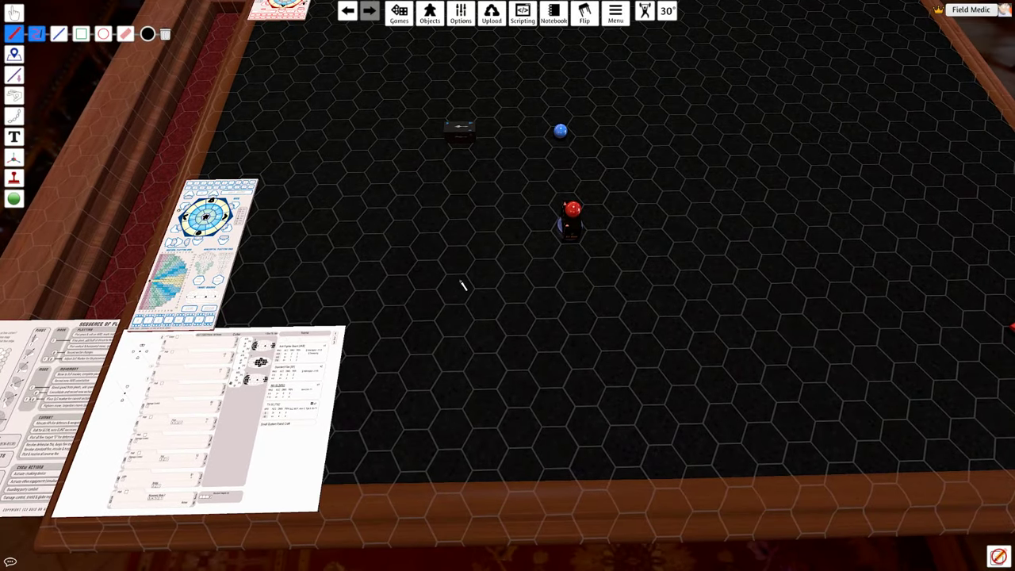
pyautogui.moveTo(401, 246)
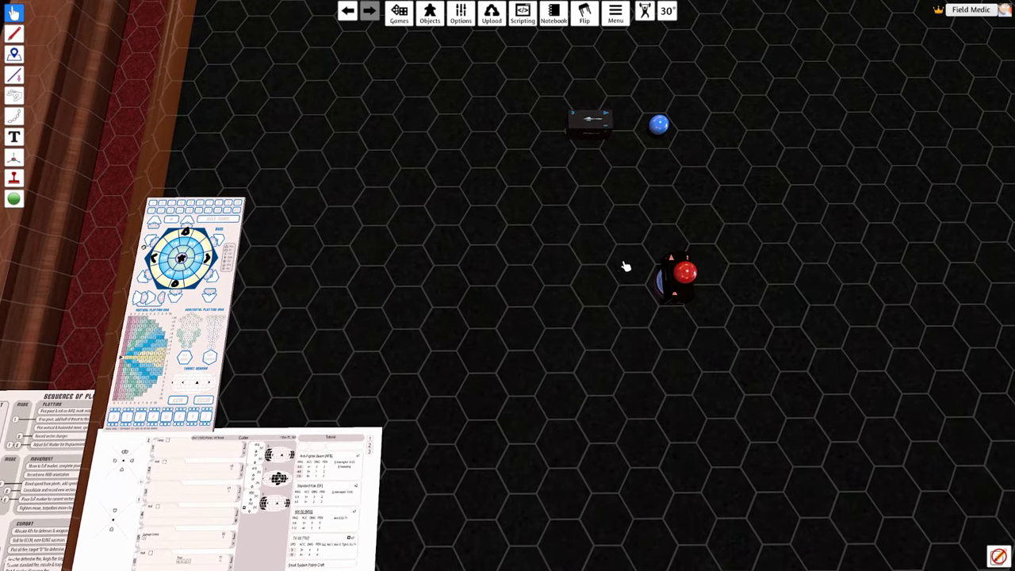
pyautogui.moveTo(605, 252)
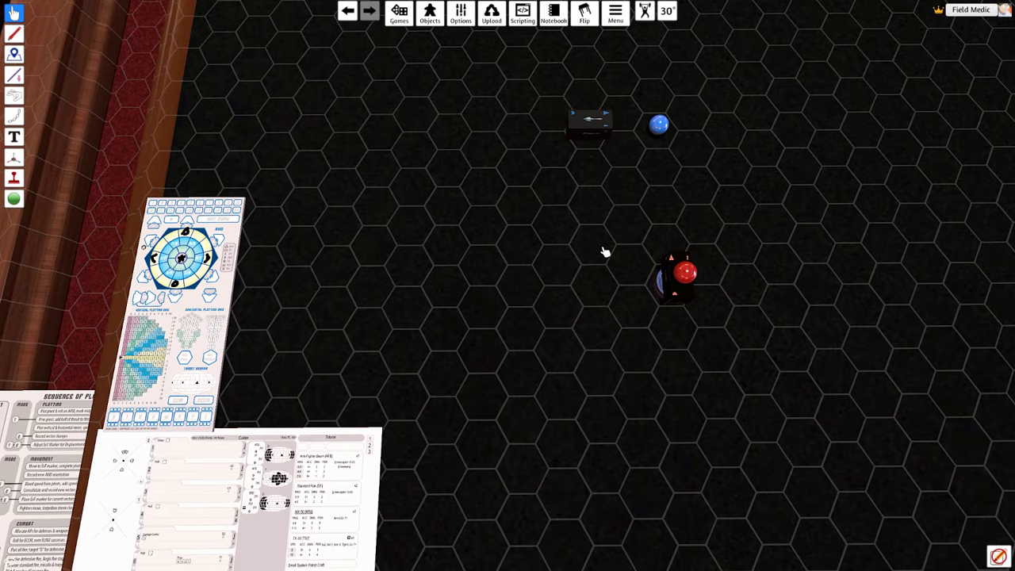
pyautogui.moveTo(587, 248)
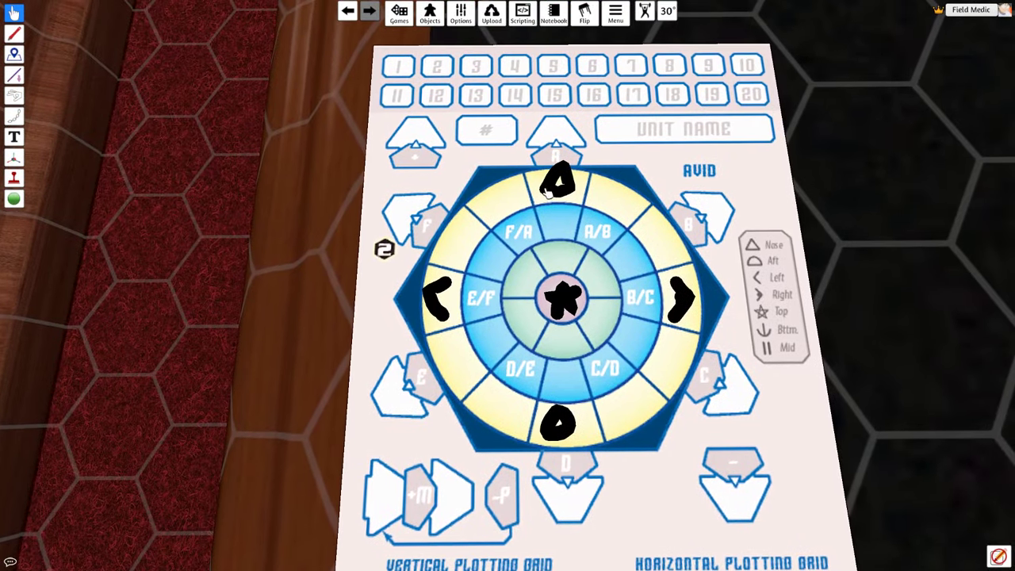
# - Drag the blue marker across the hex board to rest beside the missile counter
pyautogui.click(14, 13)
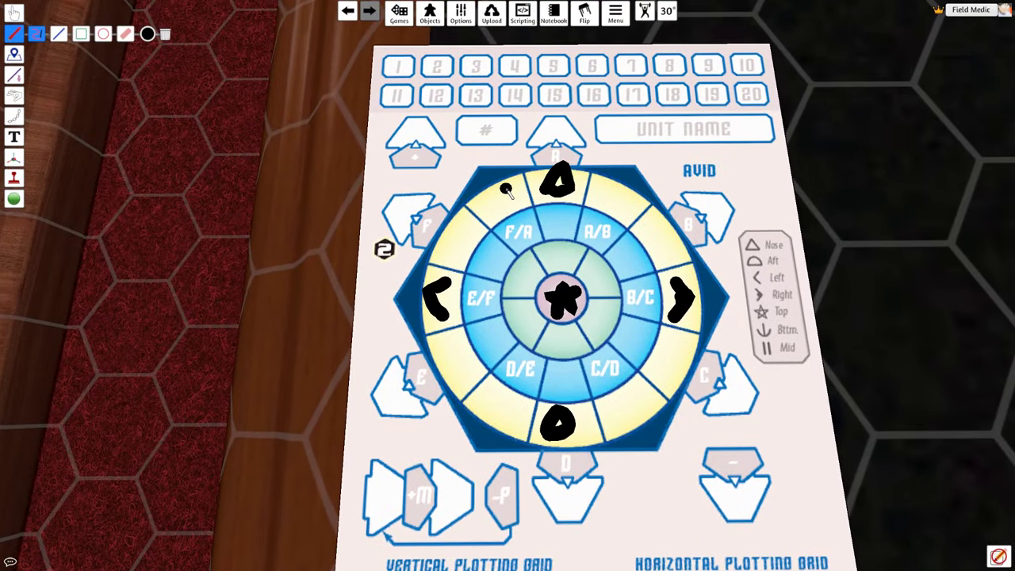
pyautogui.scroll(-3)
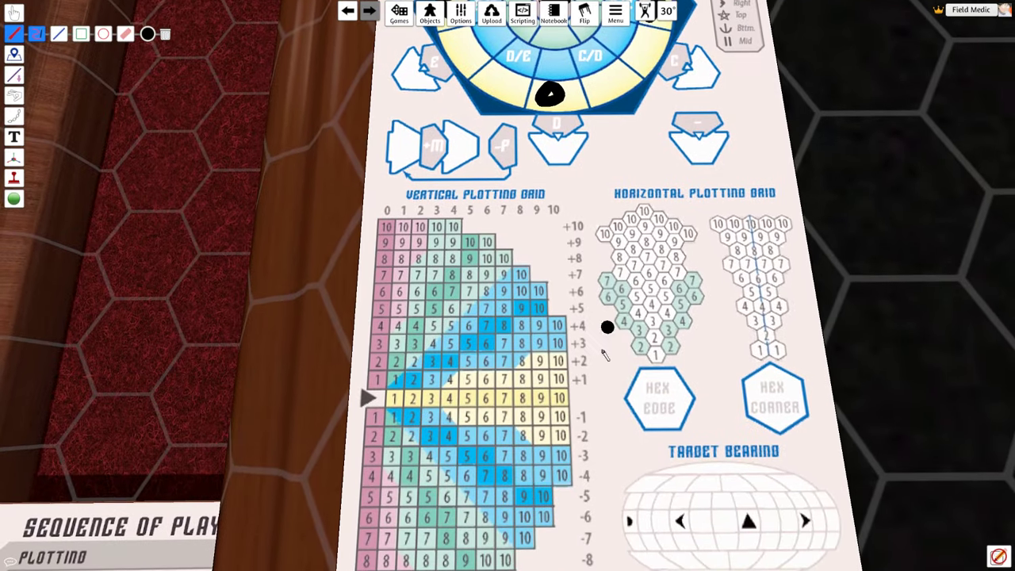
pyautogui.scroll(-3)
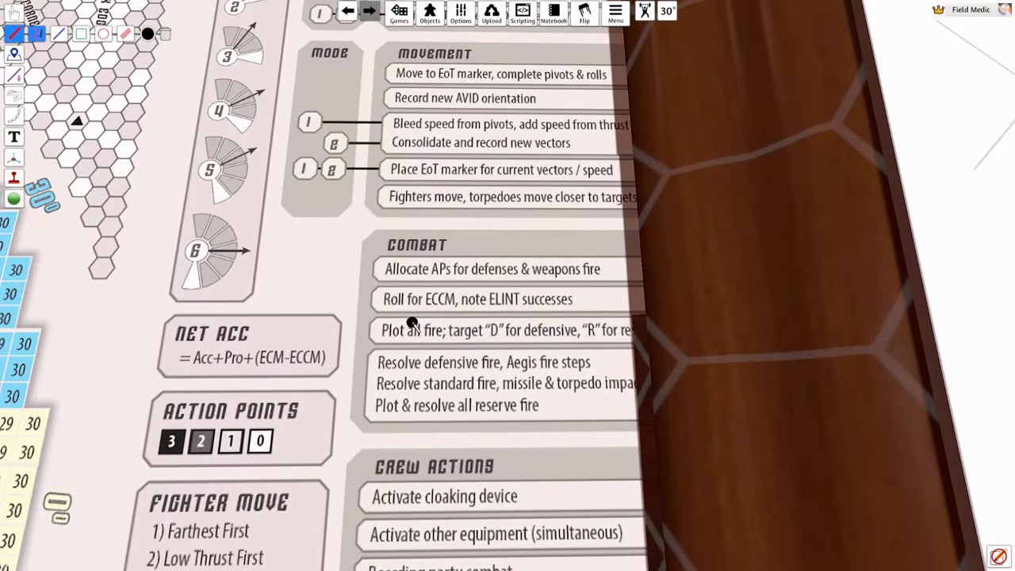
pyautogui.moveTo(511, 388)
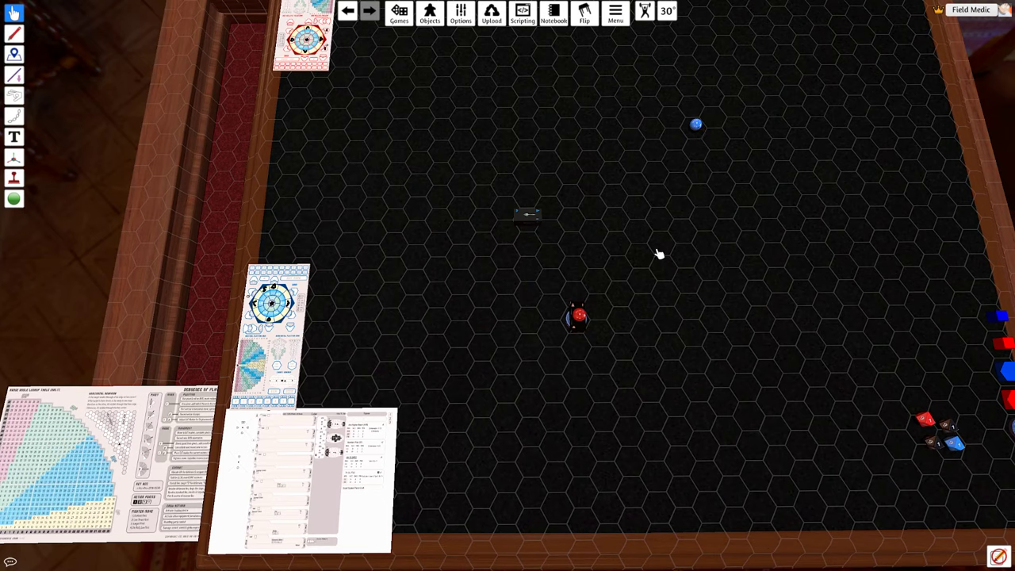
pyautogui.moveTo(626, 237)
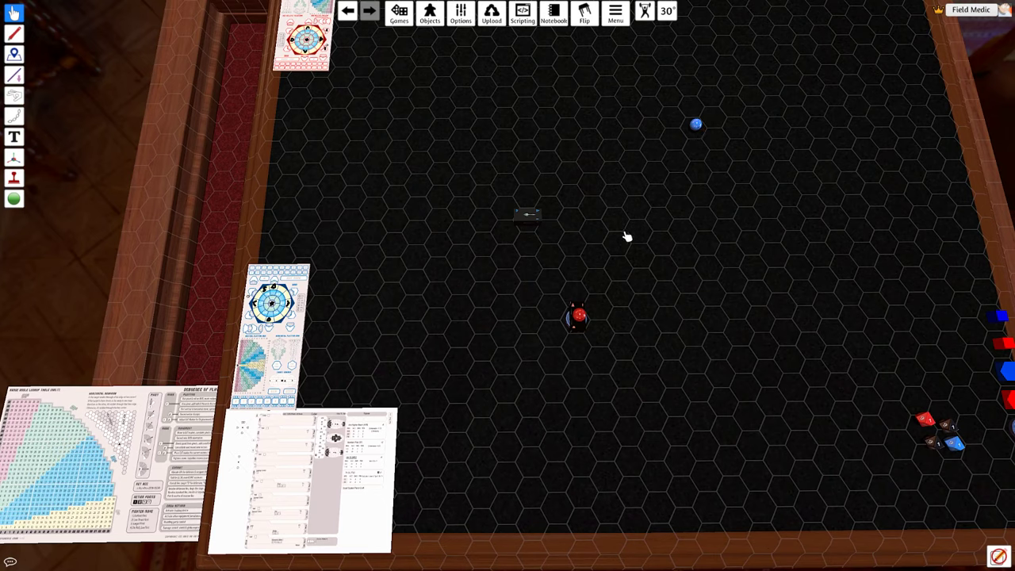
pyautogui.moveTo(572, 219)
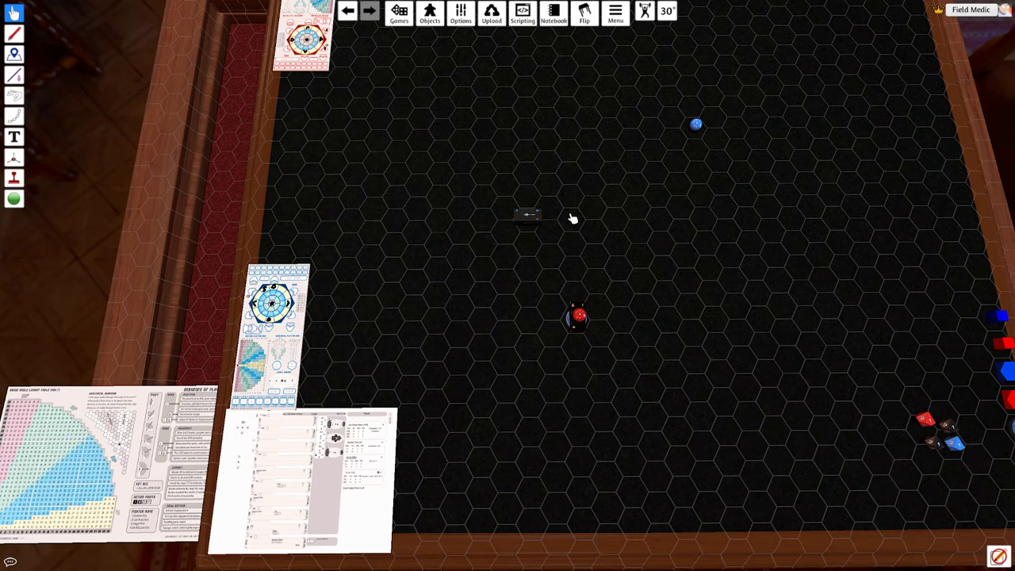
pyautogui.moveTo(695, 124); pyautogui.dragTo(624, 202)
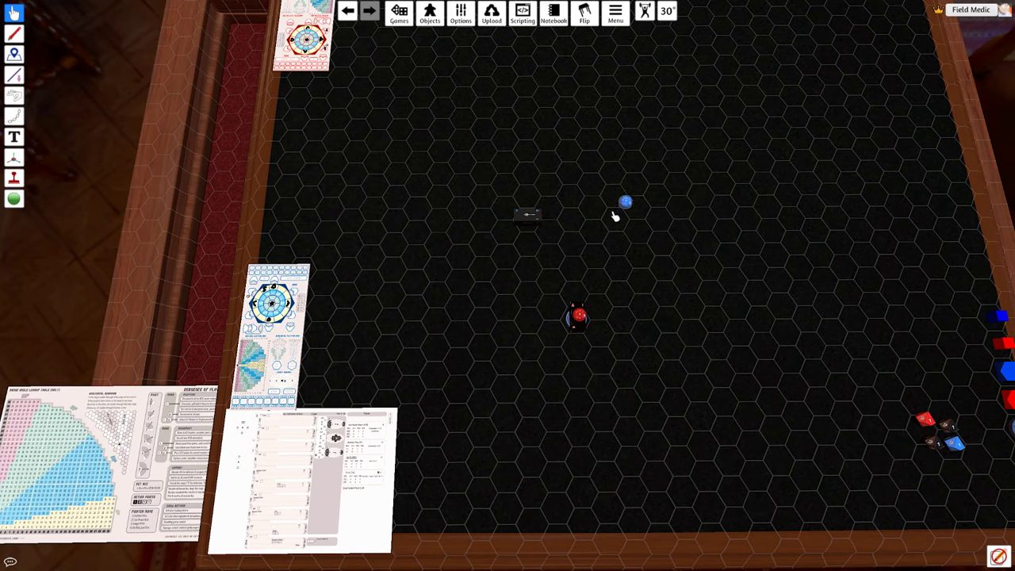
pyautogui.moveTo(627, 202); pyautogui.dragTo(573, 216)
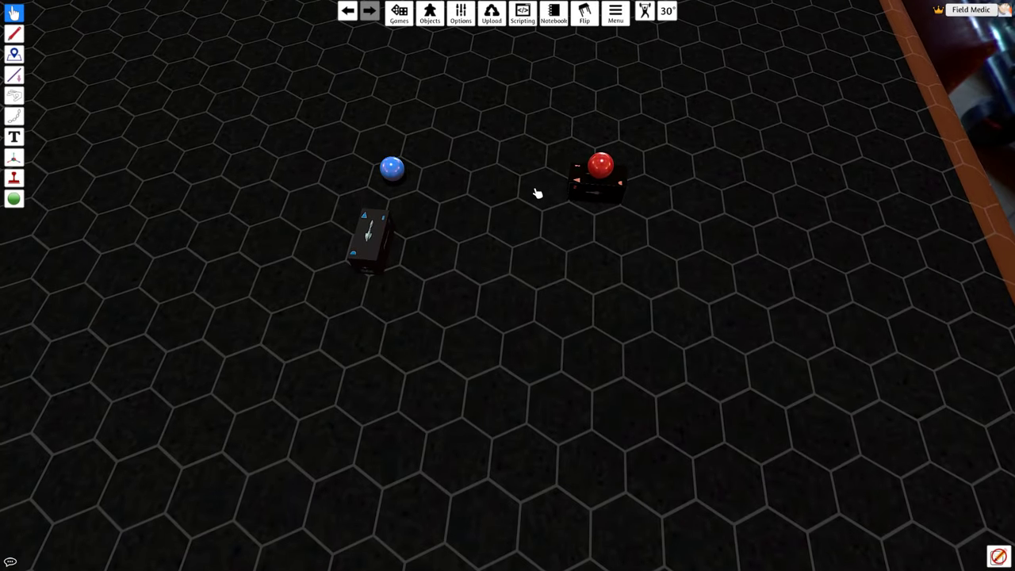
pyautogui.moveTo(548, 197)
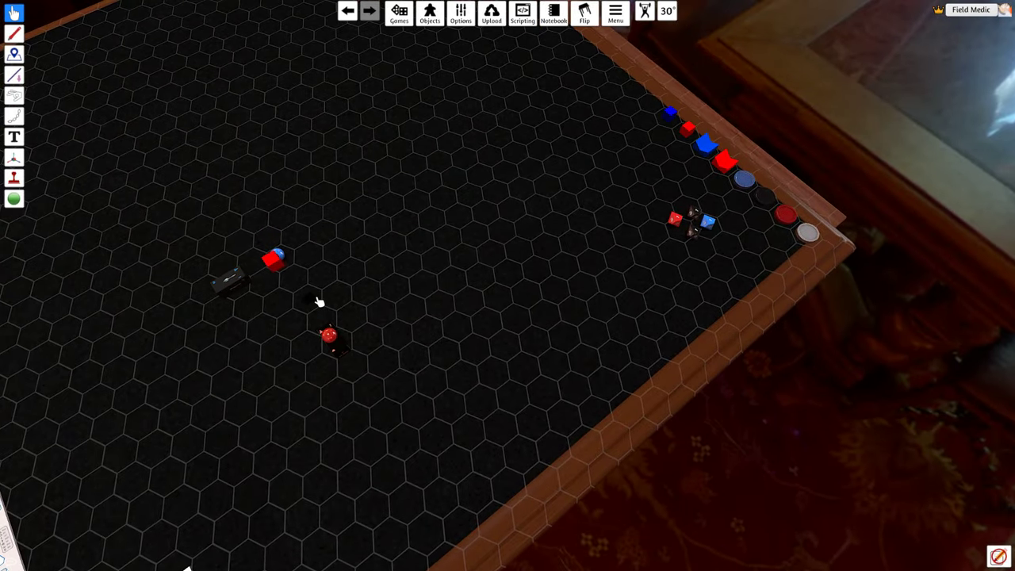
# - Name the red block as a tactical strategic missile via its context menu
pyautogui.rightClick(305, 298)
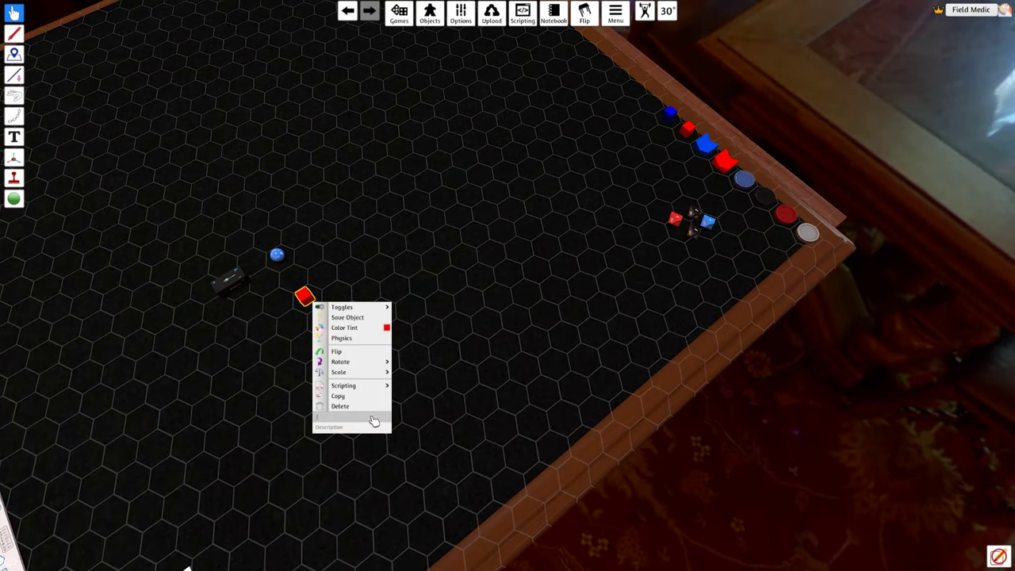
pyautogui.moveTo(456, 373)
pyautogui.write('90 Tactical Strategic Missile Q')
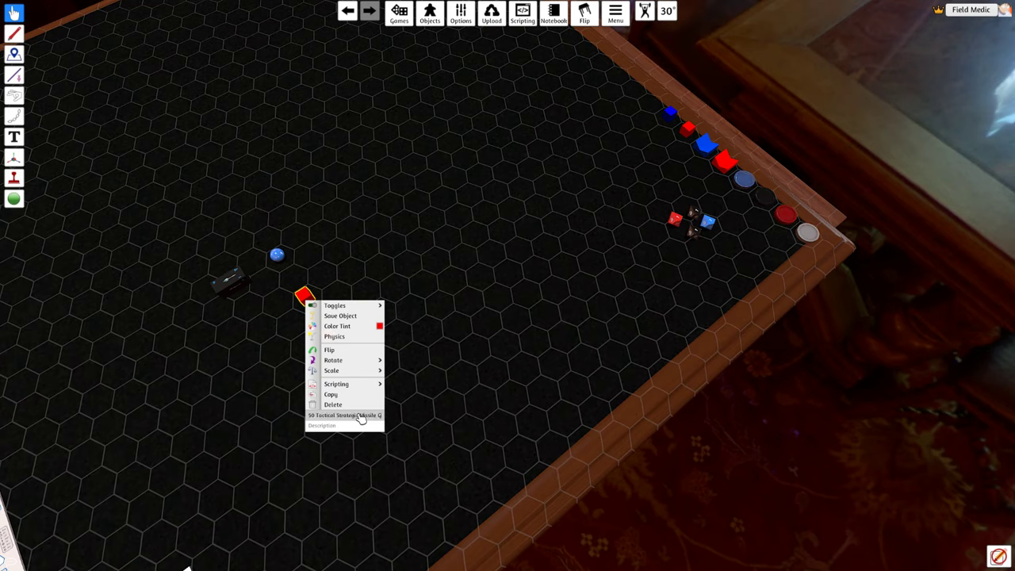
pyautogui.click(331, 394)
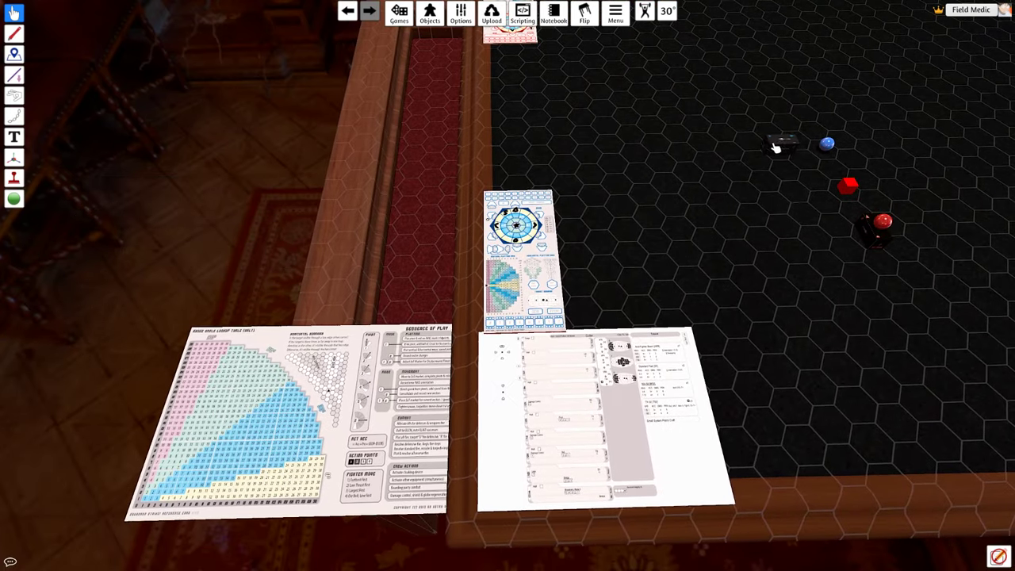
pyautogui.moveTo(777, 145)
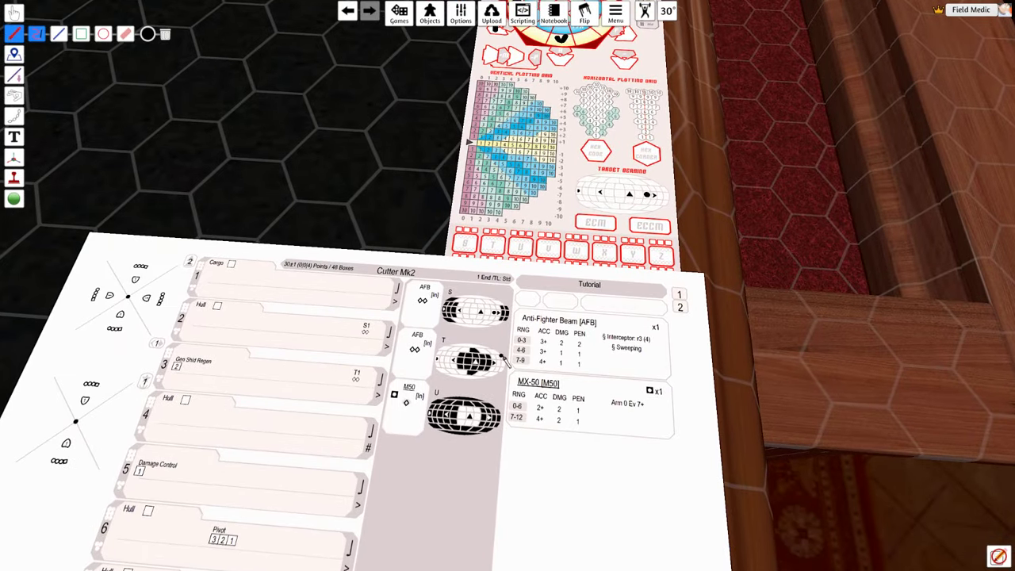
pyautogui.moveTo(495, 349)
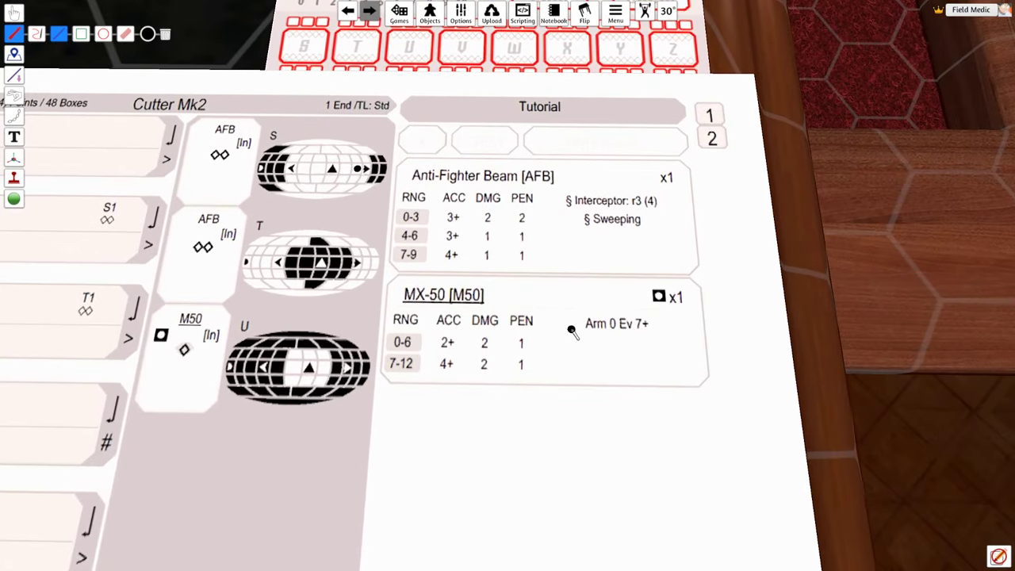
pyautogui.moveTo(599, 197)
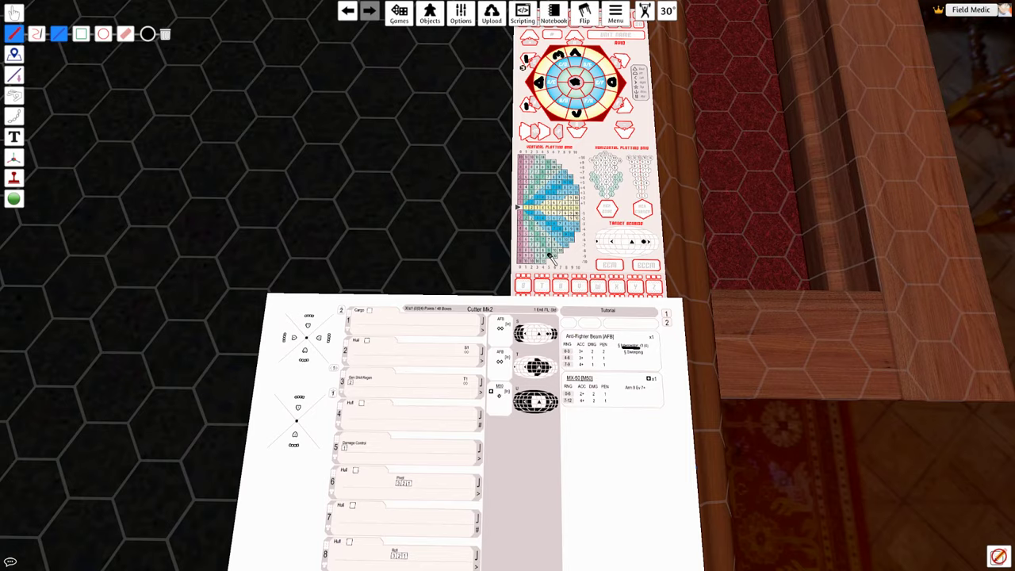
pyautogui.moveTo(539, 298)
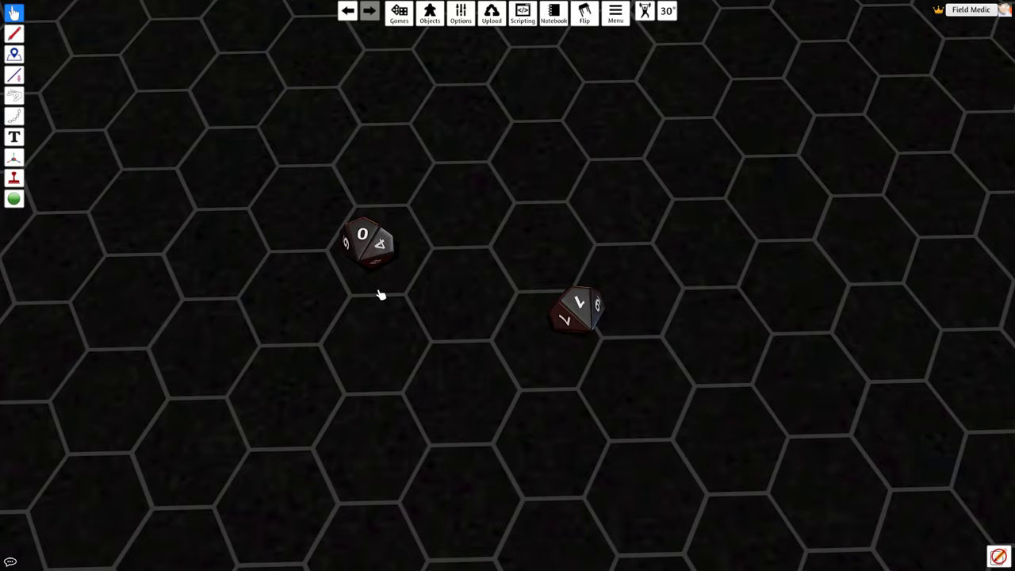
# - Roll the two black d10s onto the hex grid below the red missile cube
pyautogui.click(575, 313)
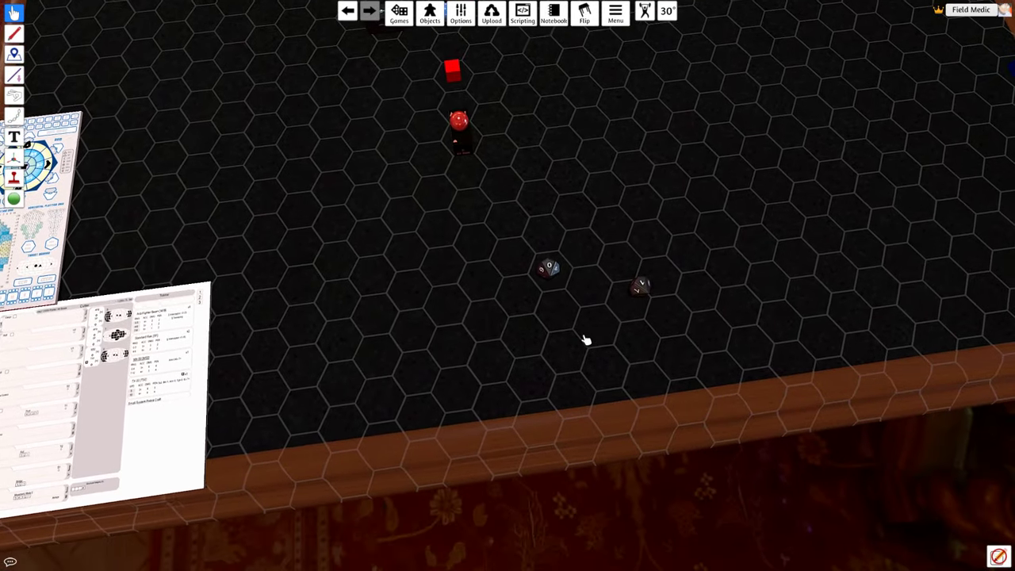
pyautogui.scroll(-3)
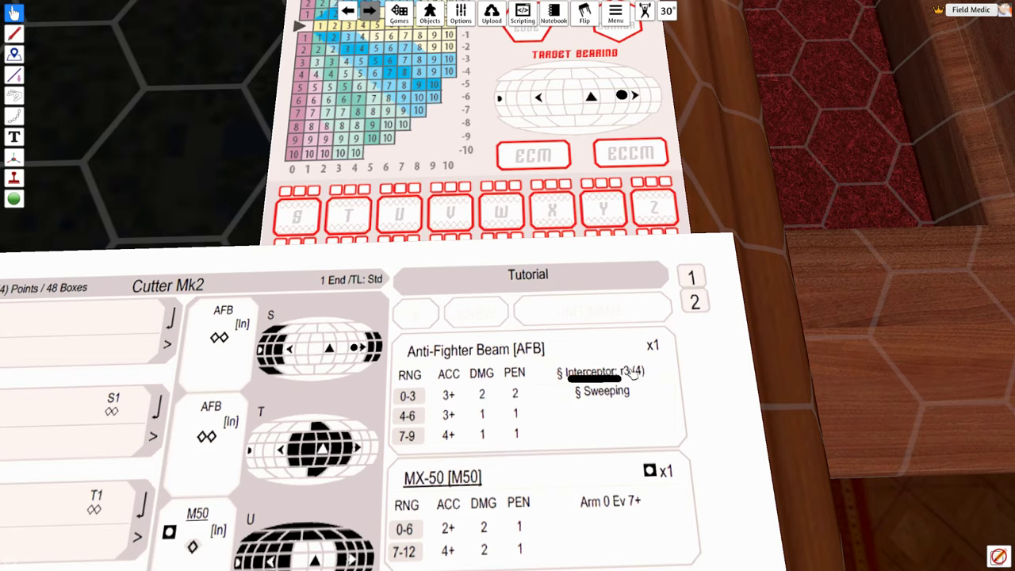
pyautogui.moveTo(679, 385)
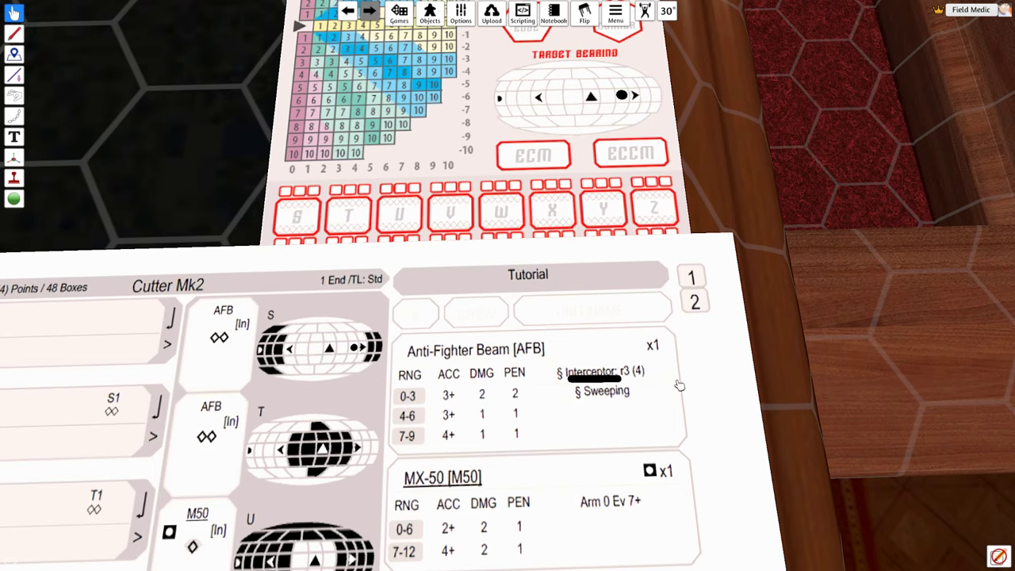
pyautogui.moveTo(643, 386)
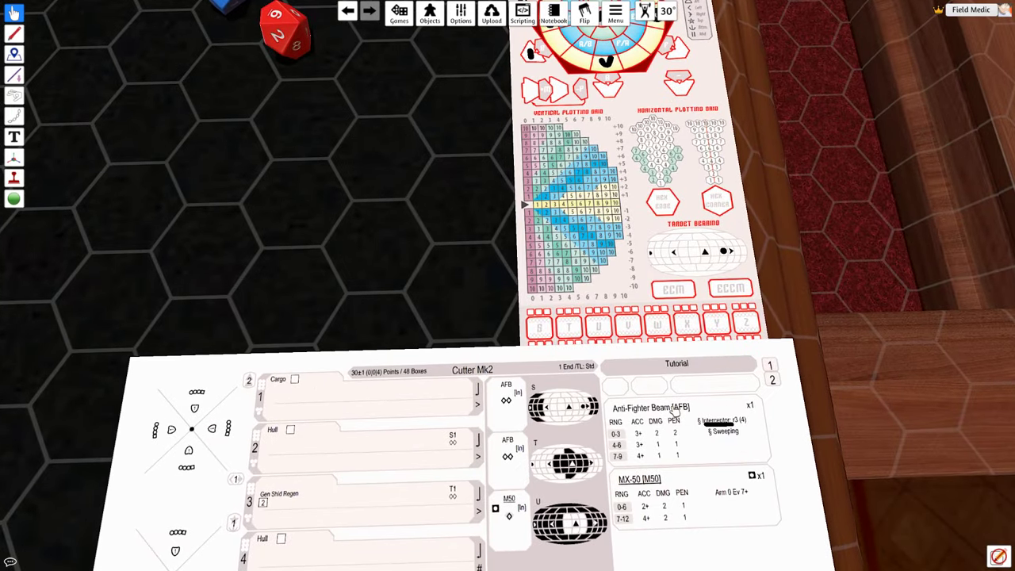
pyautogui.moveTo(729, 440)
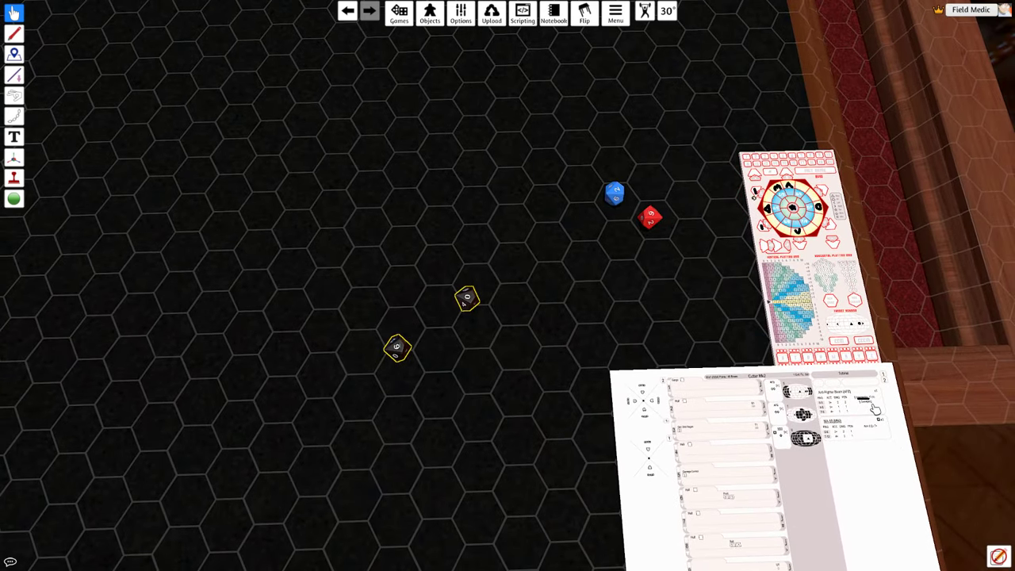
pyautogui.moveTo(512, 419)
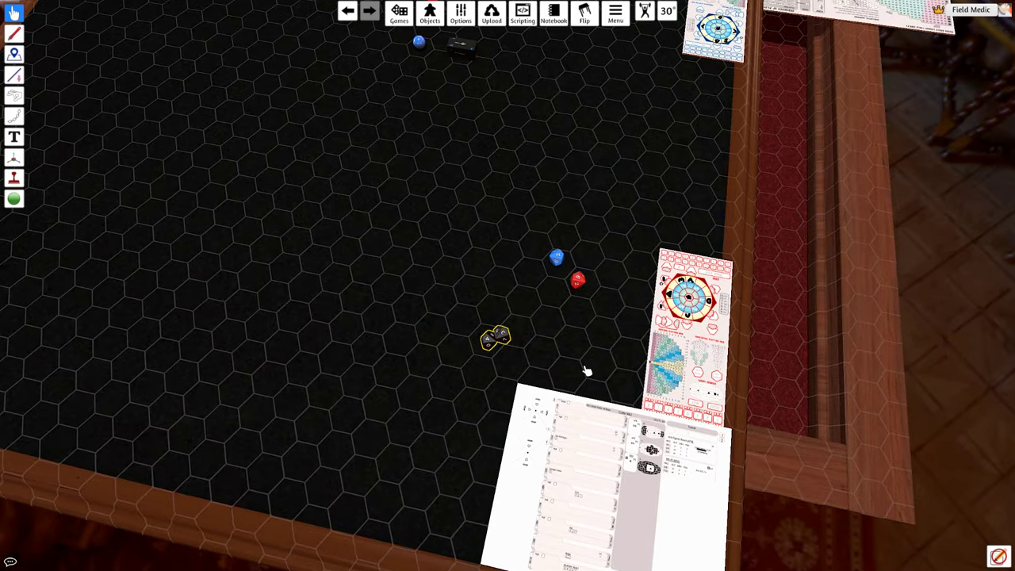
pyautogui.moveTo(432, 343)
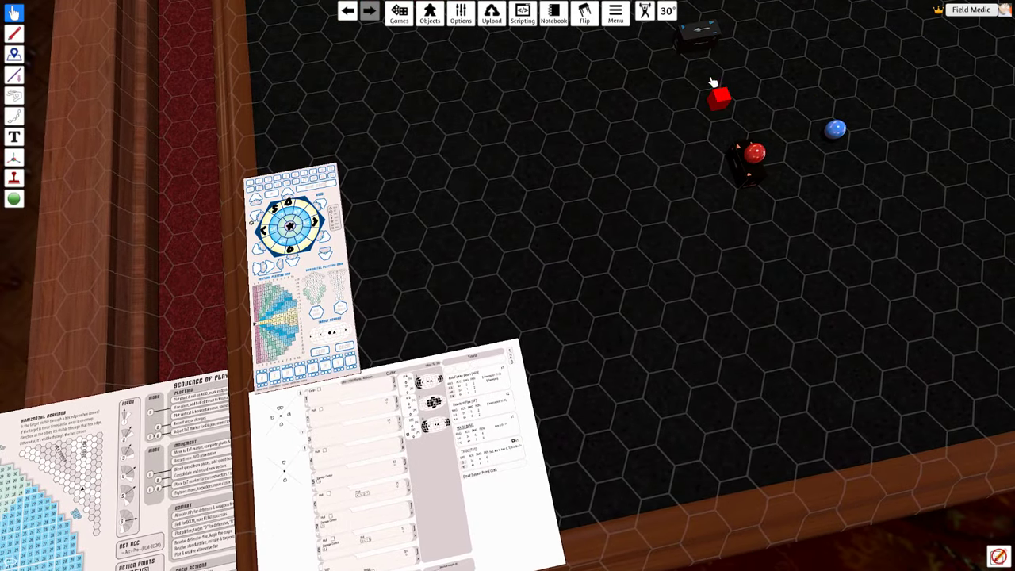
pyautogui.moveTo(475, 238)
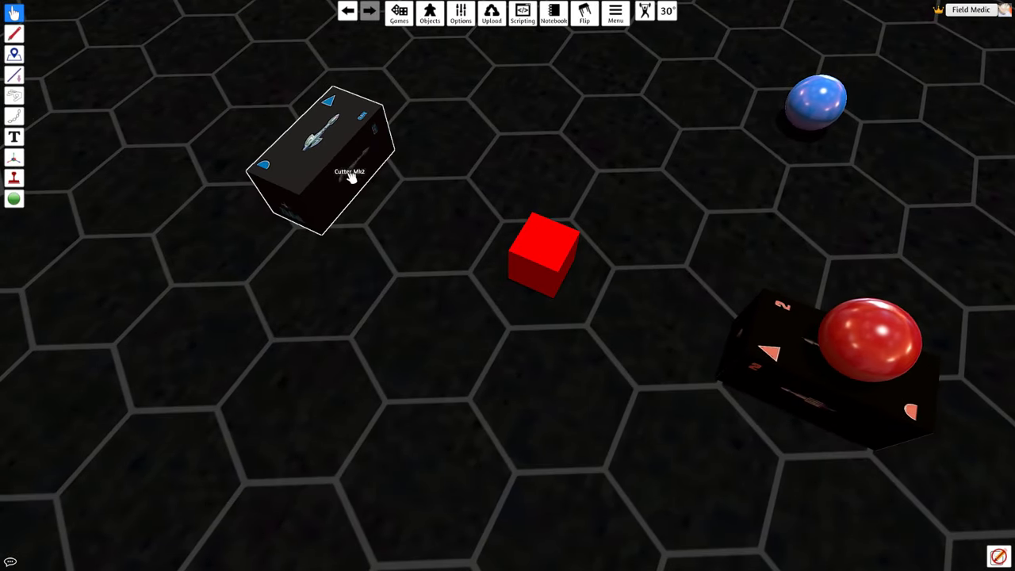
pyautogui.moveTo(325, 197)
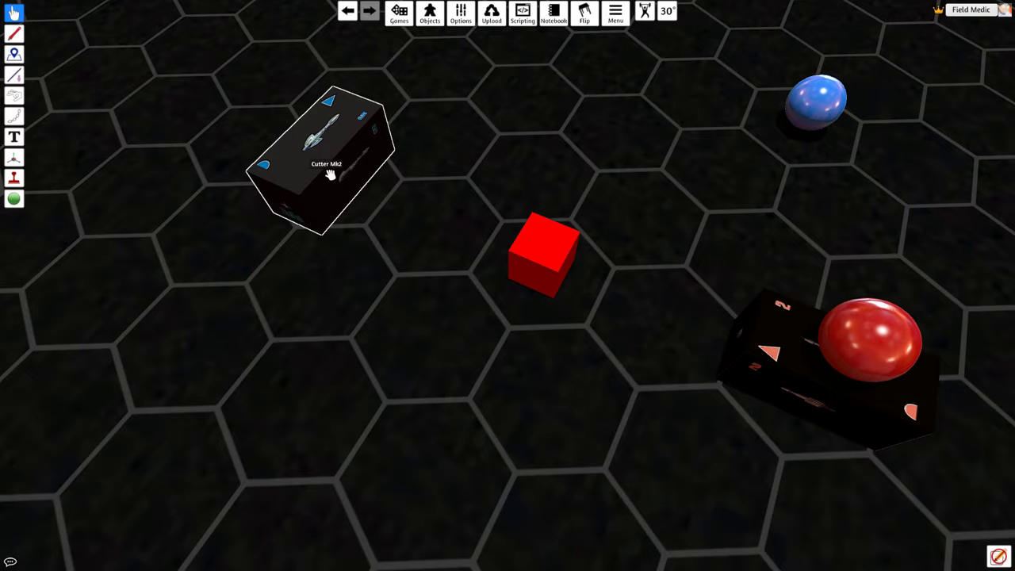
# - Zoom in on the Cutter Mk2 token beside the red missile cube
pyautogui.scroll(-3)
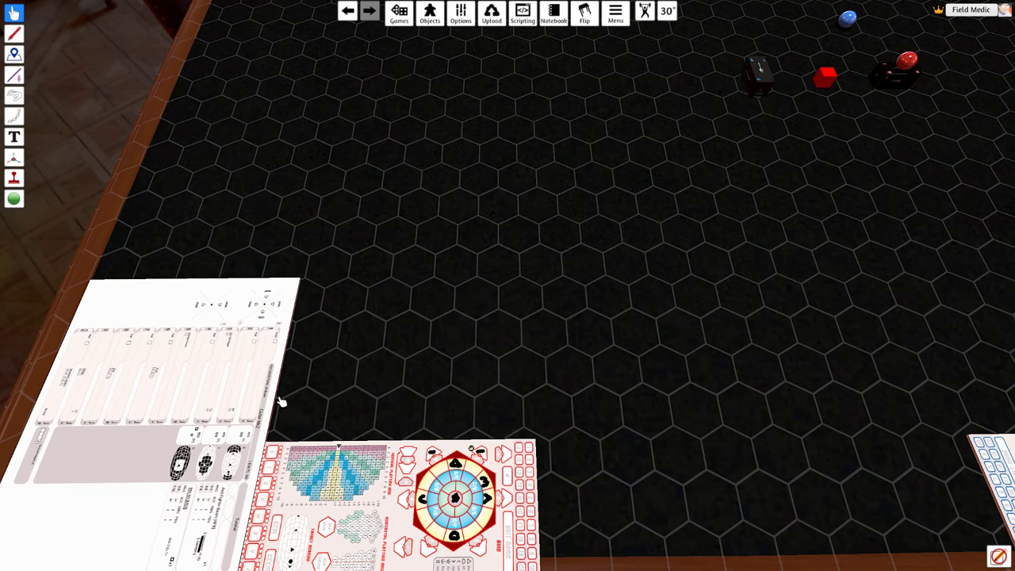
pyautogui.moveTo(507, 379)
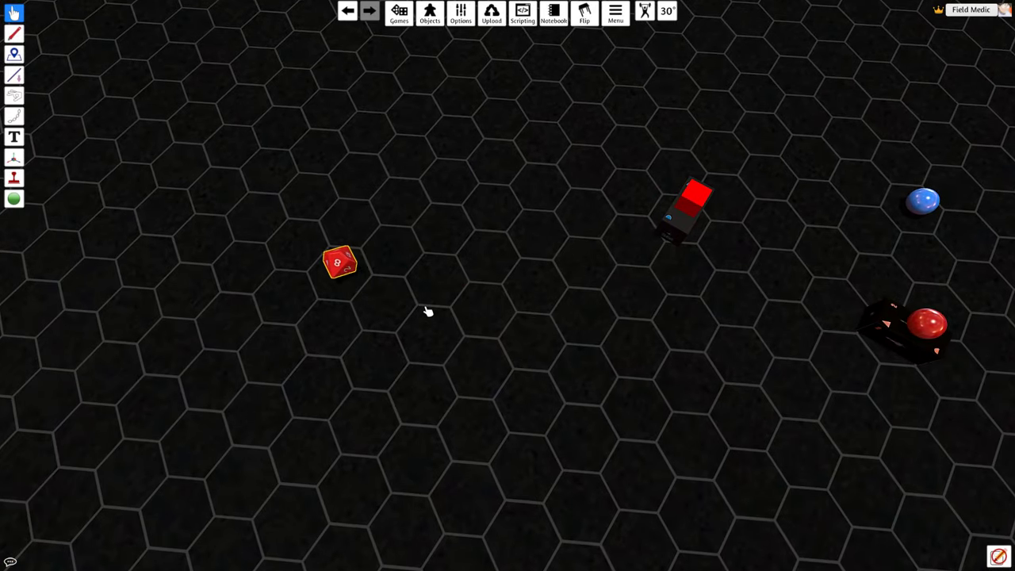
# - Roll the red d10 and the blue die for the missile attack
pyautogui.moveTo(340, 263); pyautogui.dragTo(329, 236)
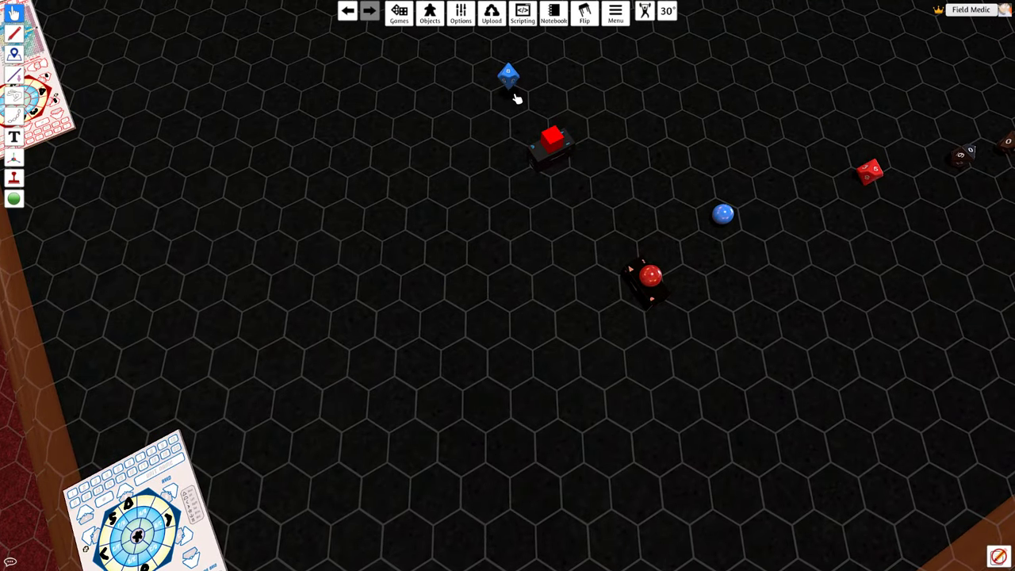
pyautogui.moveTo(508, 76); pyautogui.dragTo(860, 127)
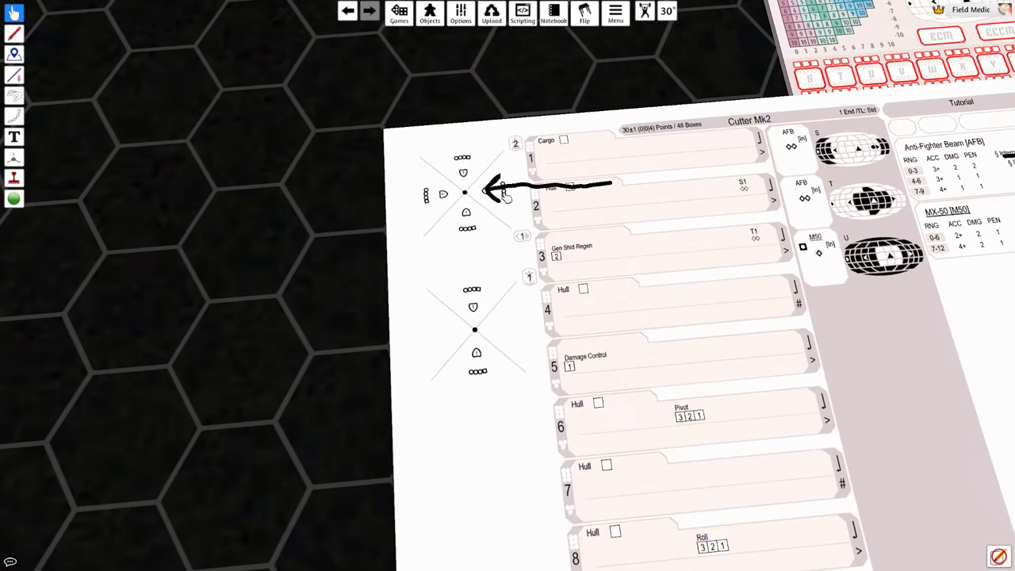
# - Switch to the pen and strike out the row-4 Hull box
pyautogui.click(13, 34)
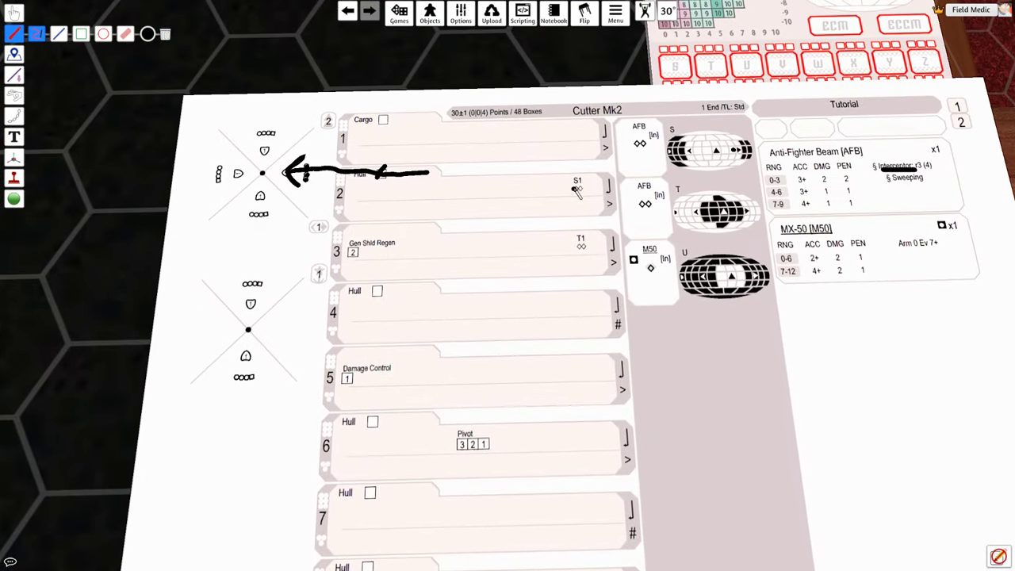
pyautogui.moveTo(577, 184)
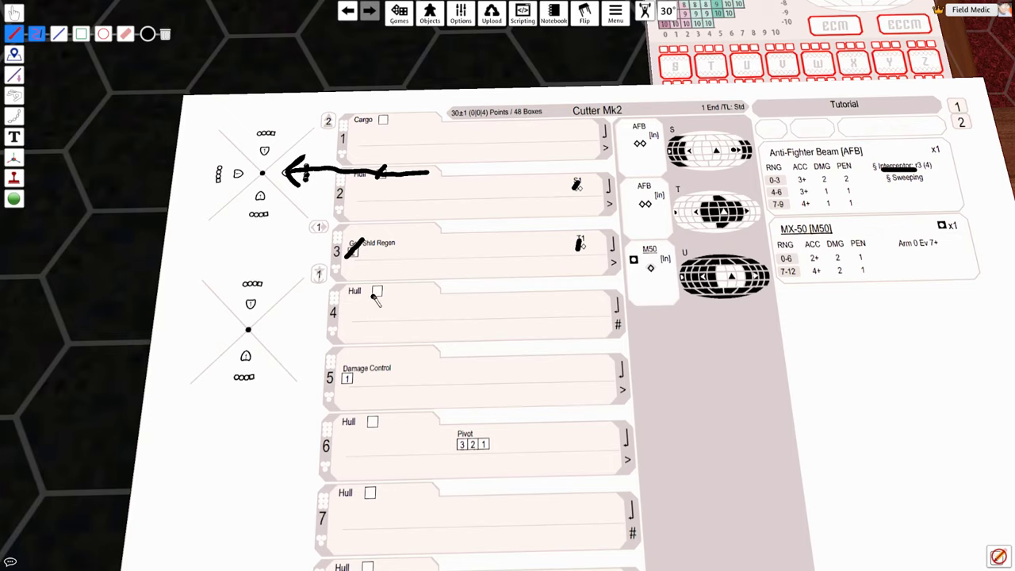
pyautogui.moveTo(373, 301); pyautogui.dragTo(388, 282)
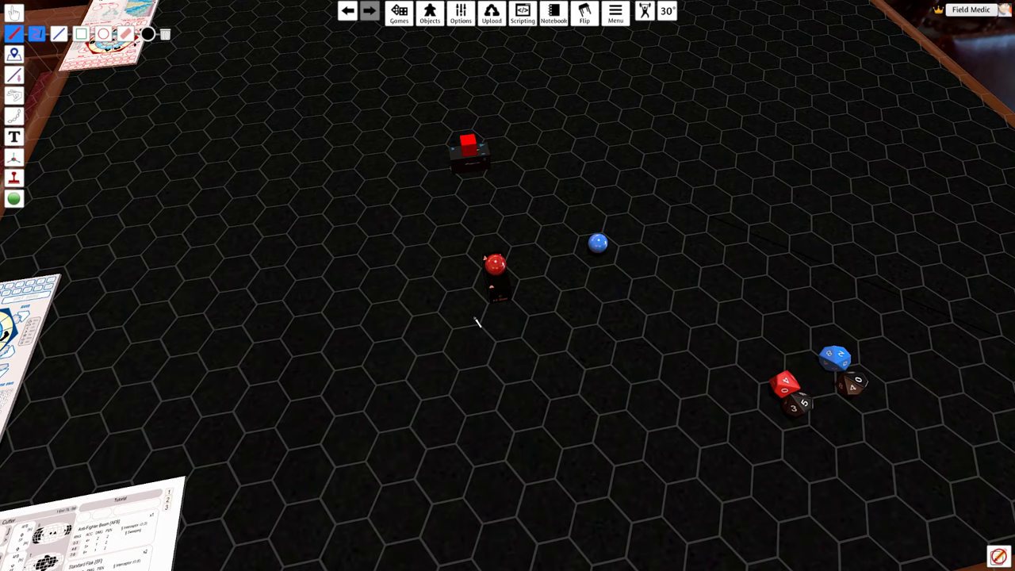
pyautogui.moveTo(546, 205)
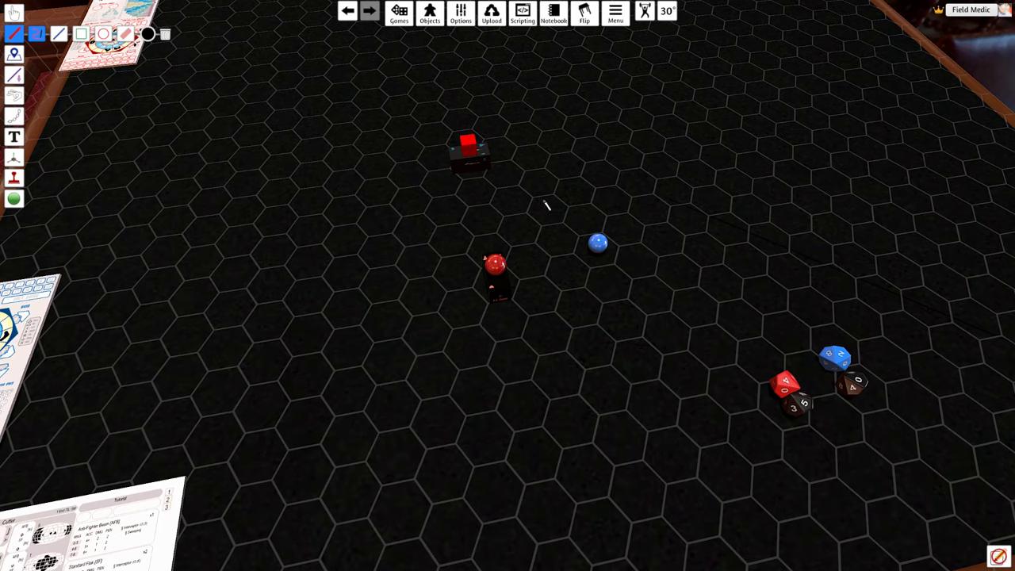
pyautogui.moveTo(459, 243)
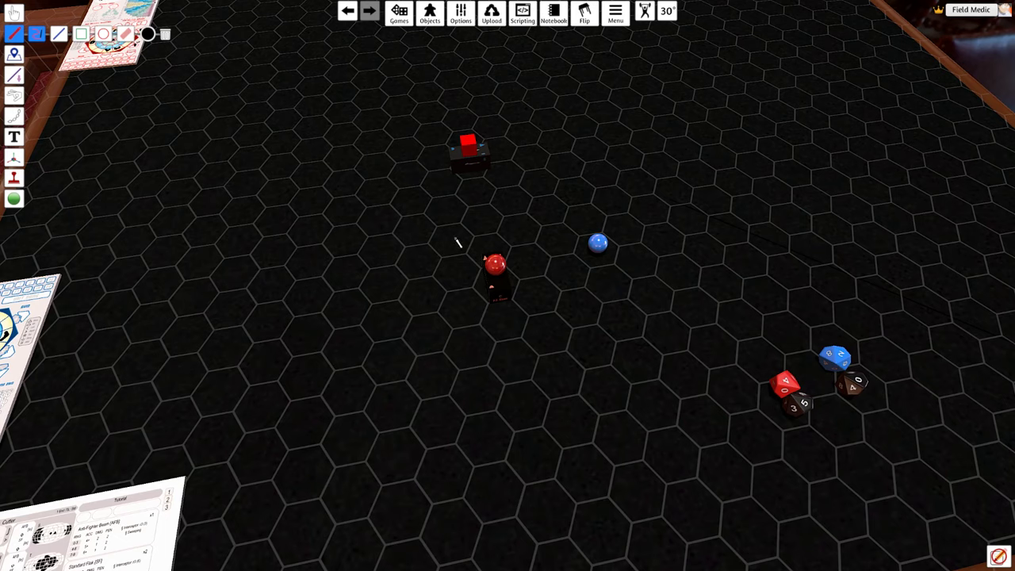